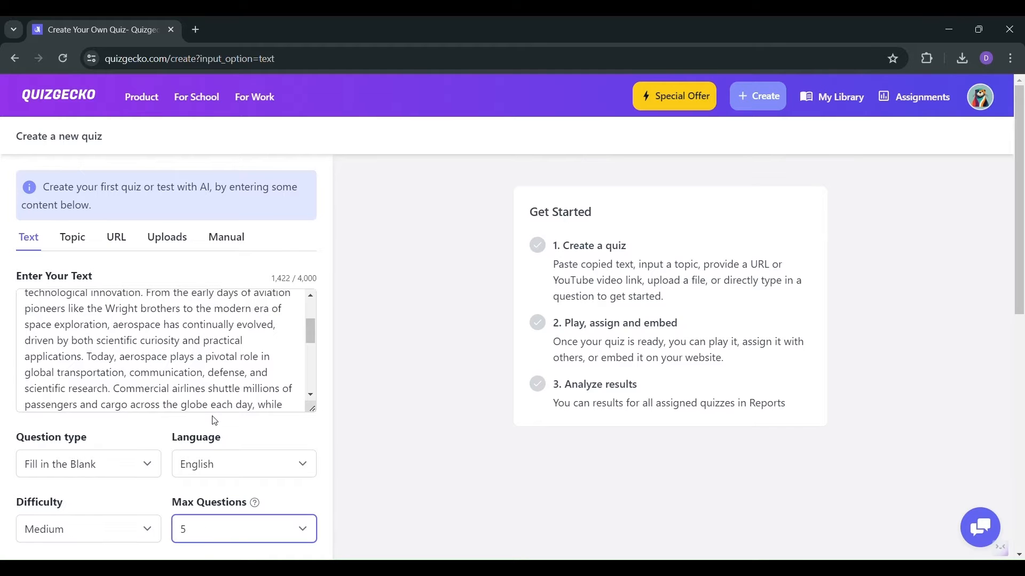
- Generate the fill-in-the-blank quiz from the pasted aerospace text
left_click(166, 481)
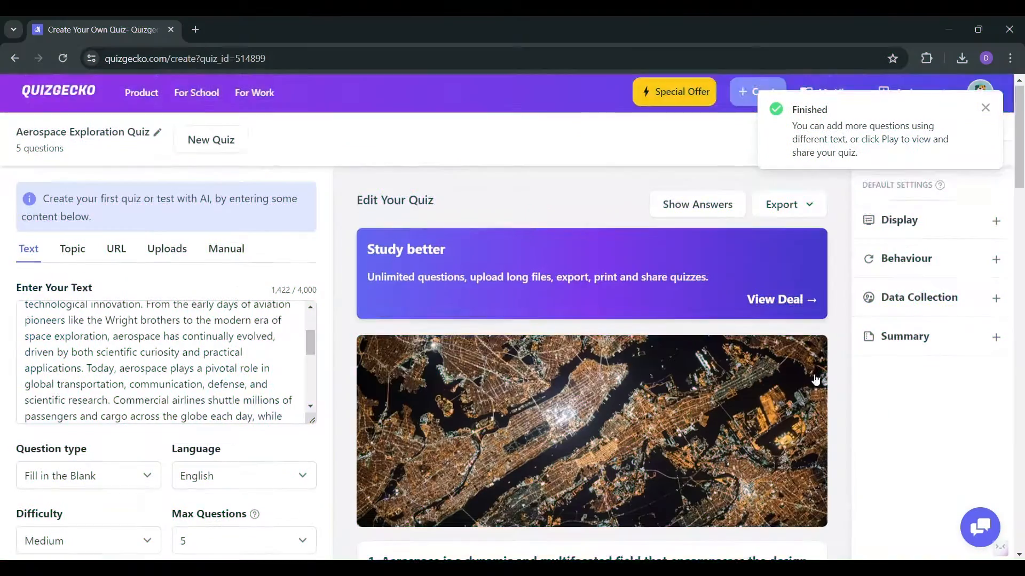
- Read through the five aerospace questions with answers revealed and return to the top
scroll("down", 3)
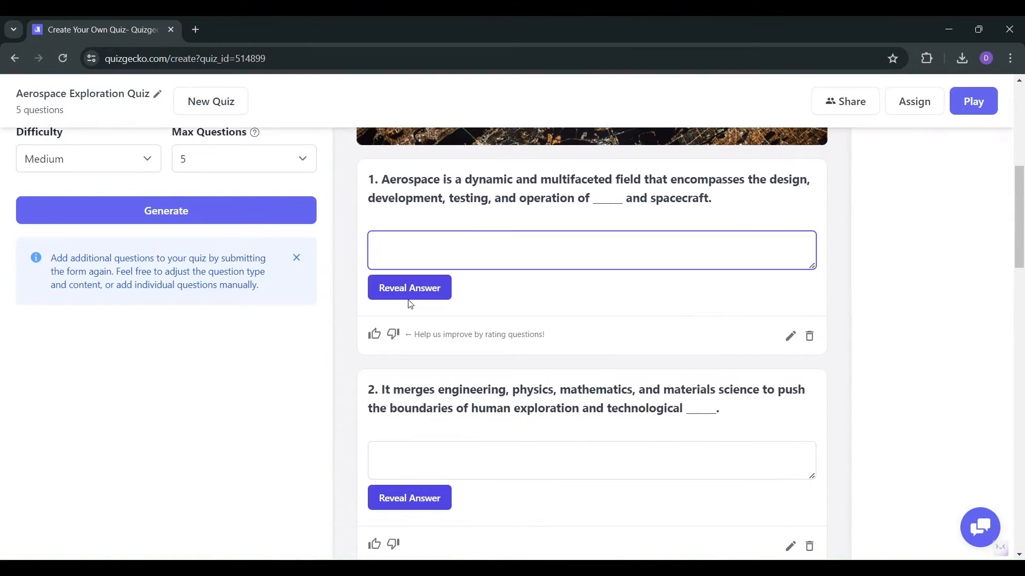
scroll("down", 3)
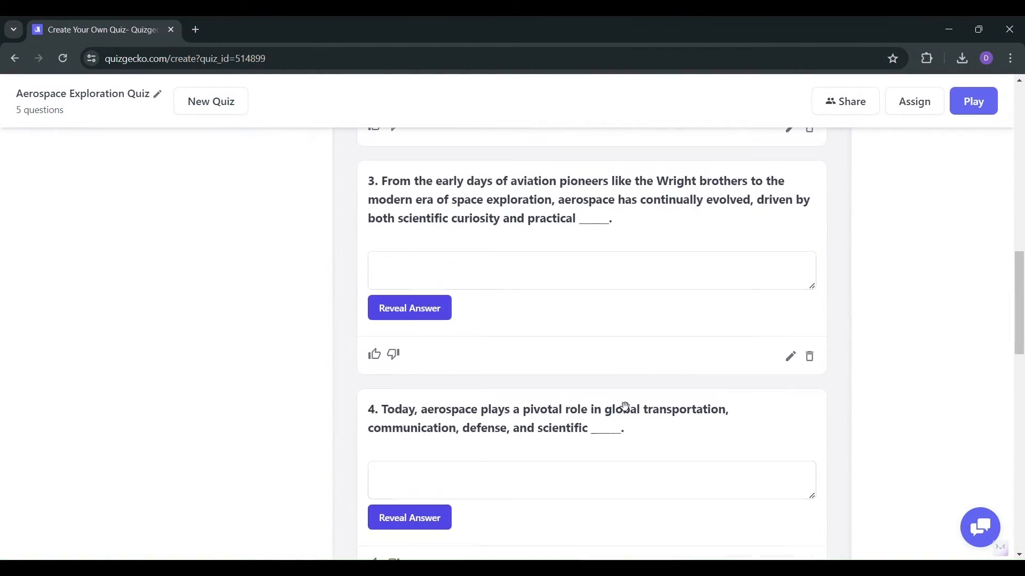
scroll("down", 3)
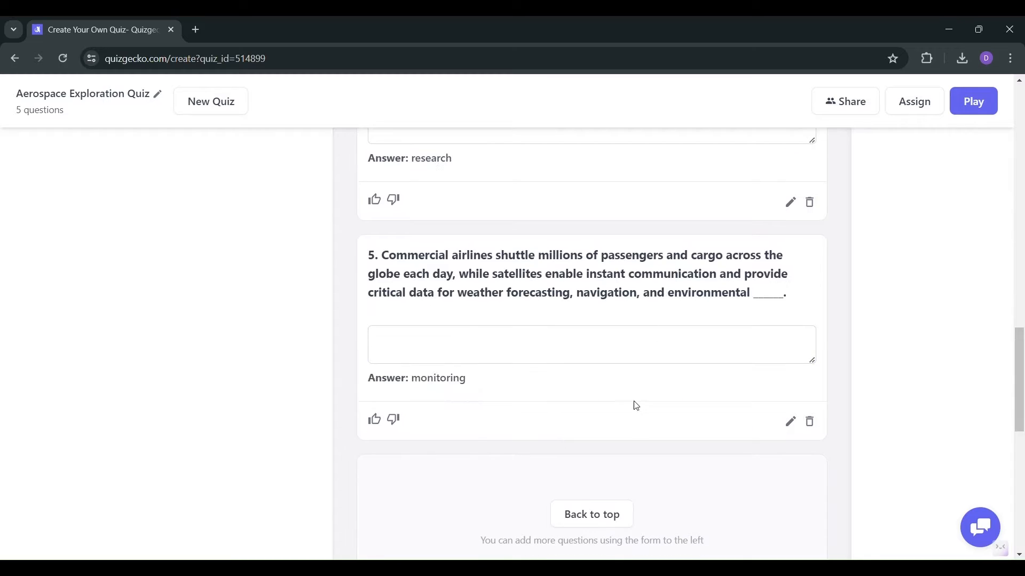
left_click(846, 102)
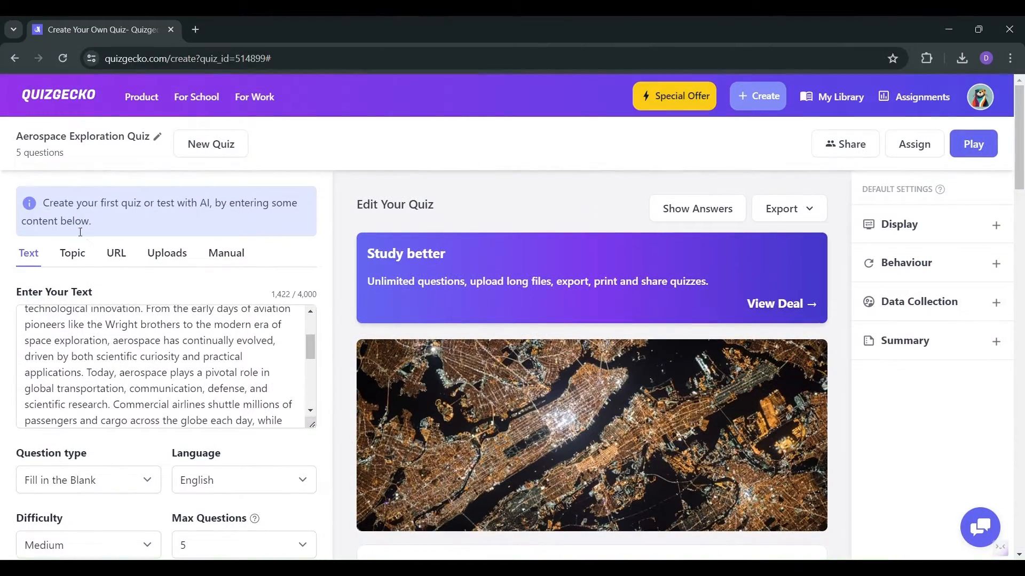
- Add easy multiple-choice questions on the topic 'Economics' to the quiz
left_click(72, 253)
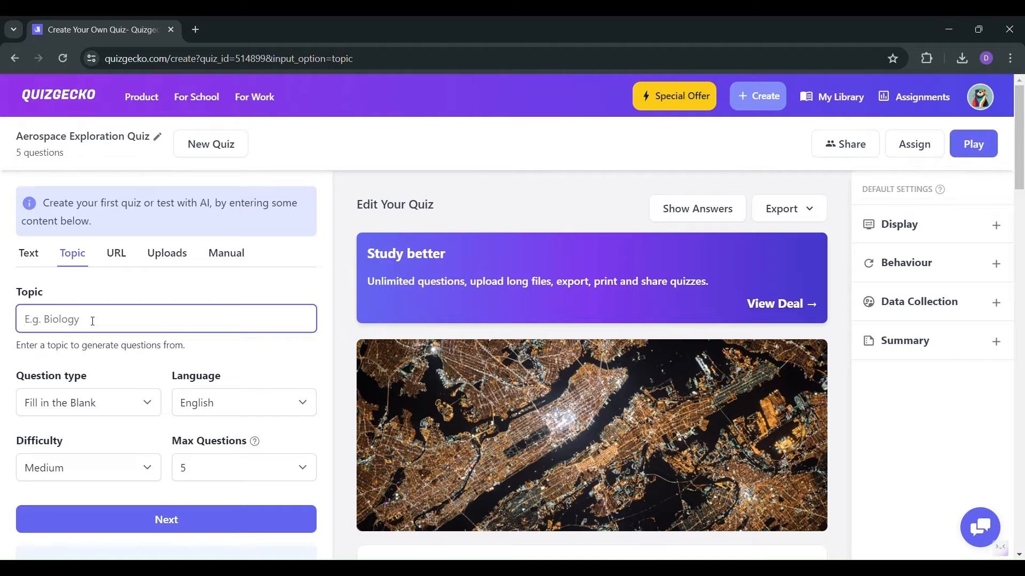
type("Economics")
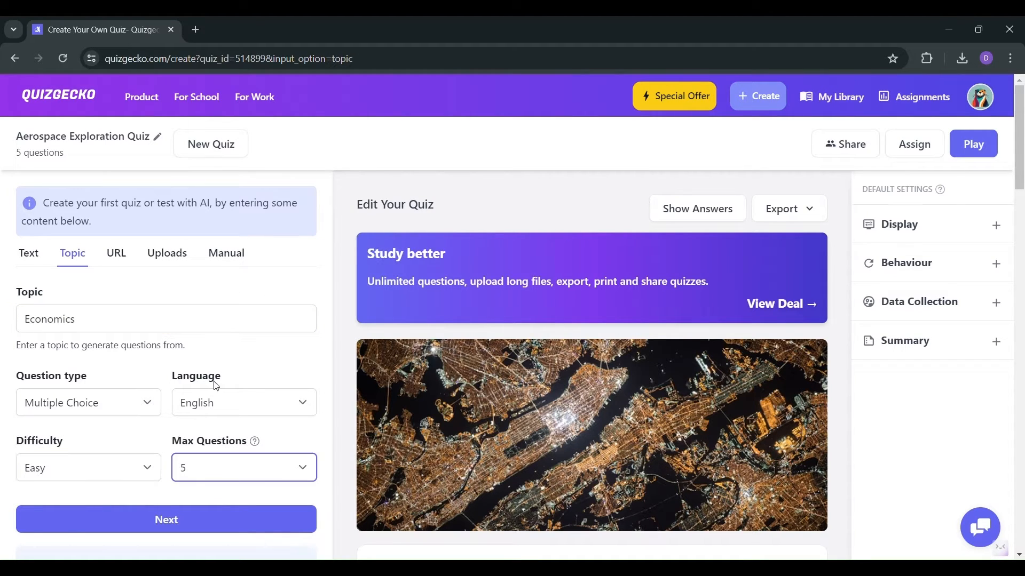
left_click(167, 520)
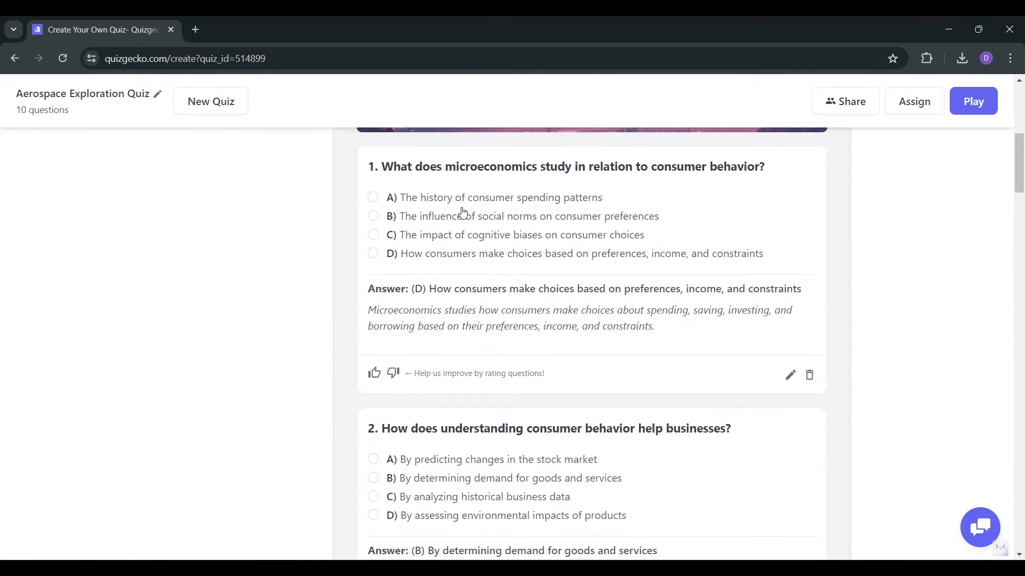
- Review the Economics questions and answers, then start a new quiz from a URL
scroll("down", 3)
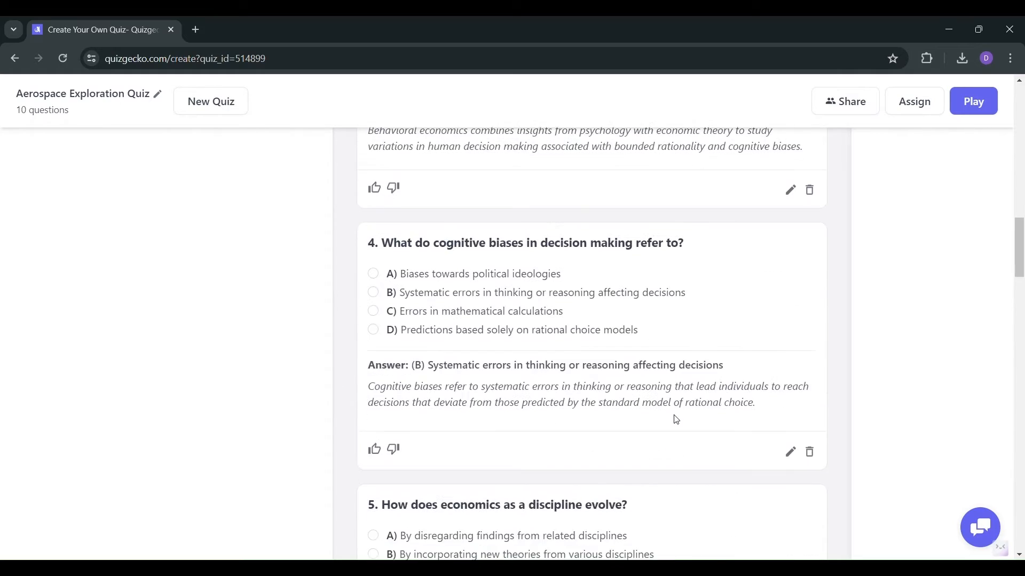
scroll("down", 3)
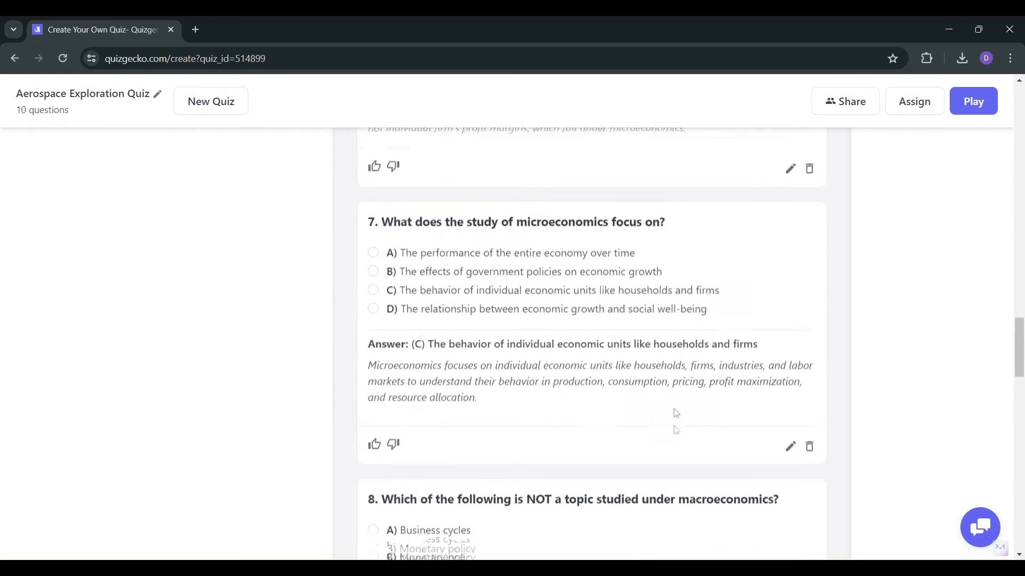
scroll("down", 3)
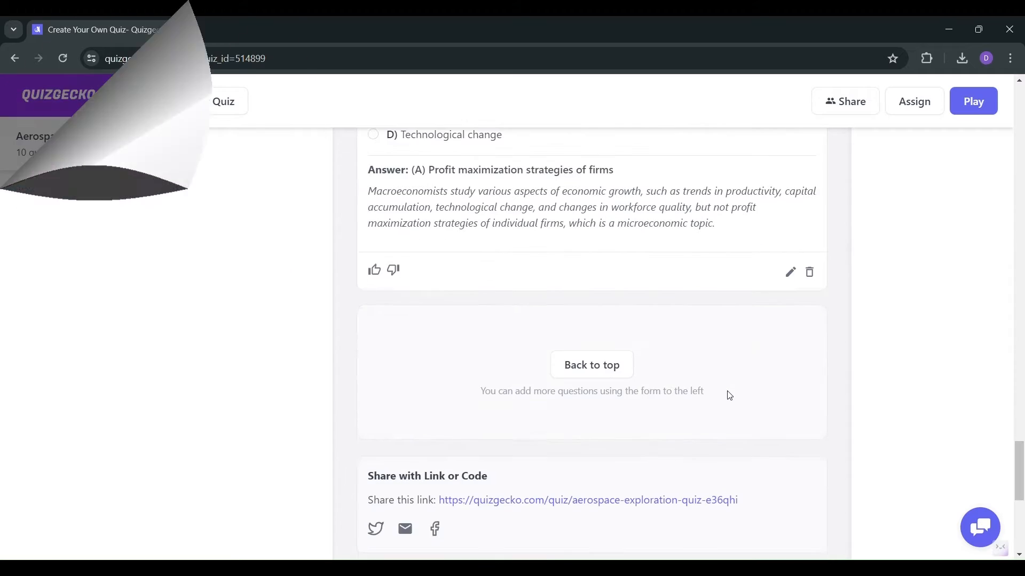
left_click(115, 194)
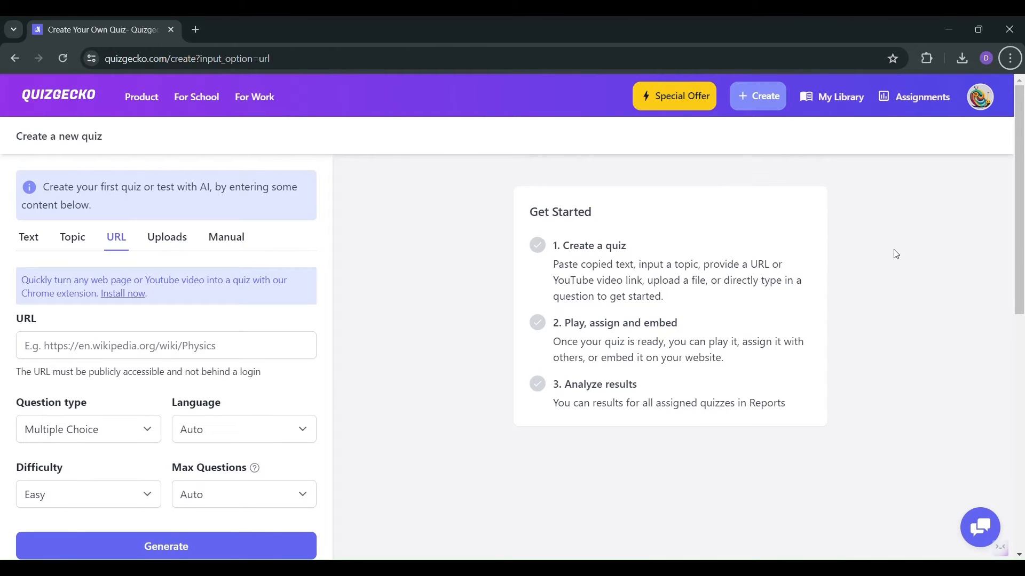
- Generate a medium multiple-choice quiz from the Fortinet ransomware URL
type("ng%20definition,data%20theft%20by%20cyber%20criminals")
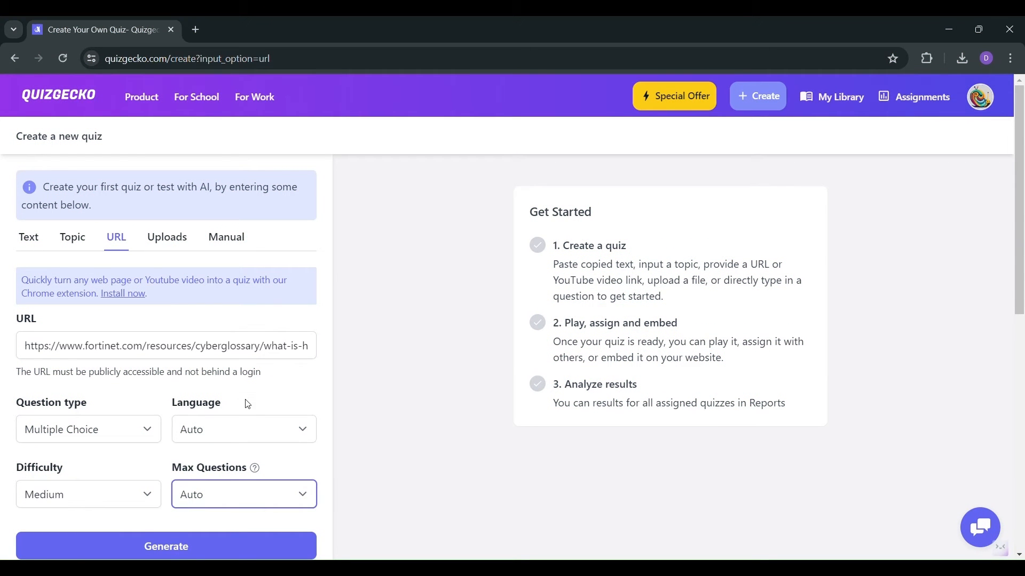
left_click(167, 546)
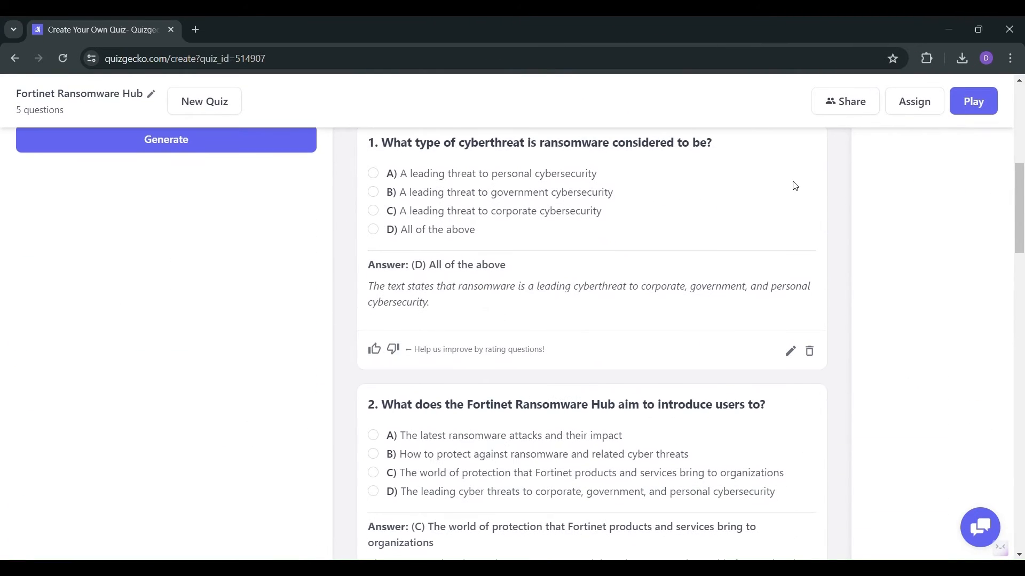
scroll("down", 3)
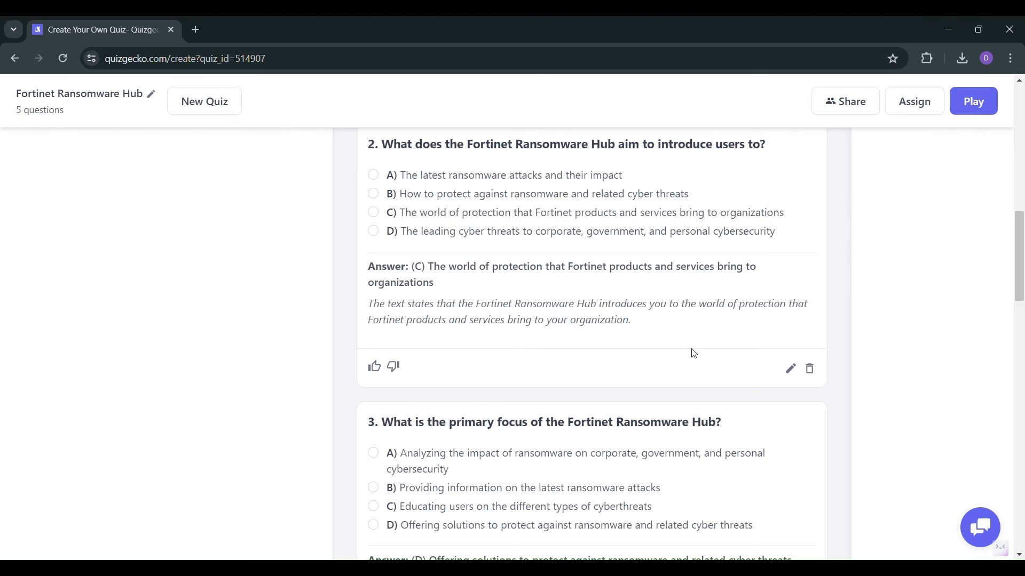
scroll("down", 3)
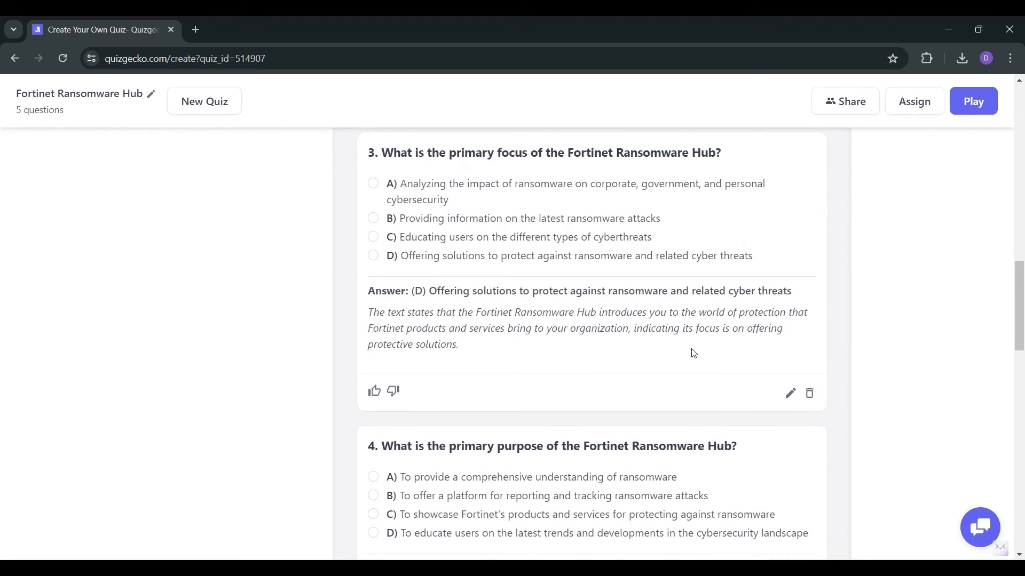